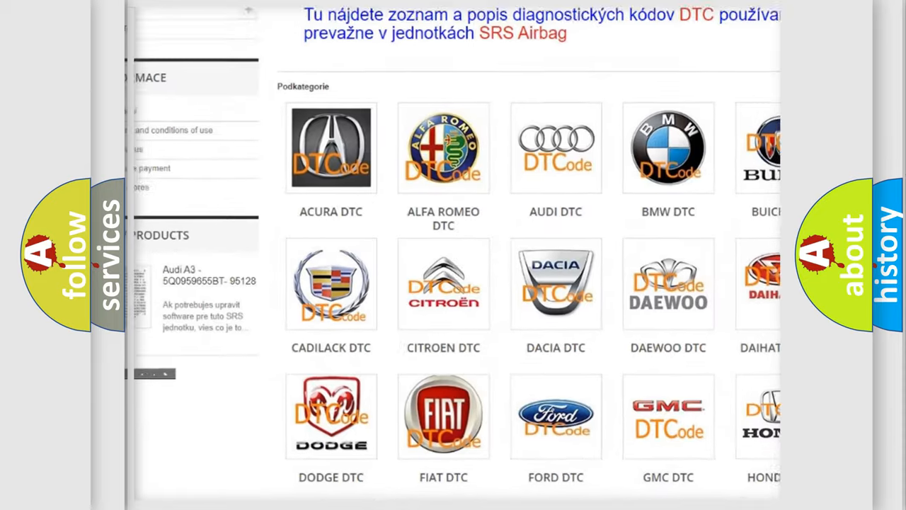
# Step: Locate the NISSAN DTC tile in the subcategory grid and open the Nissan codes
pyautogui.scroll(-3)
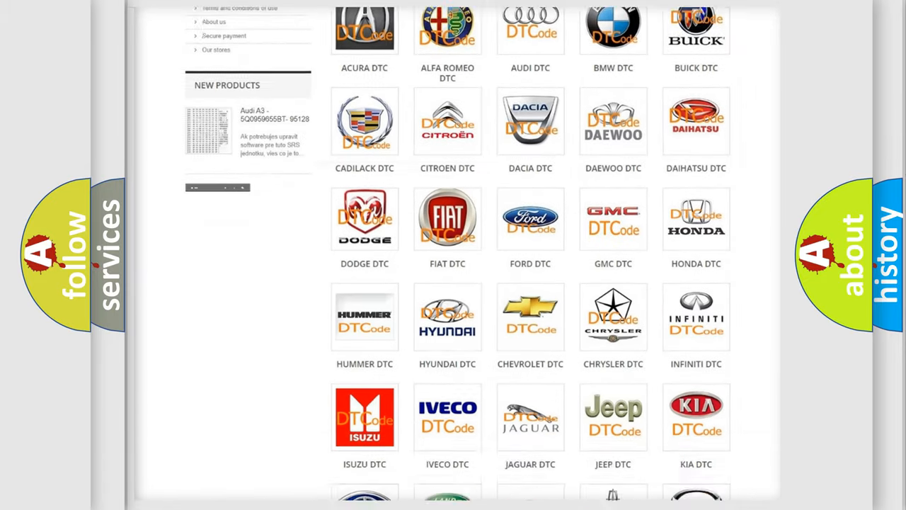
pyautogui.scroll(-3)
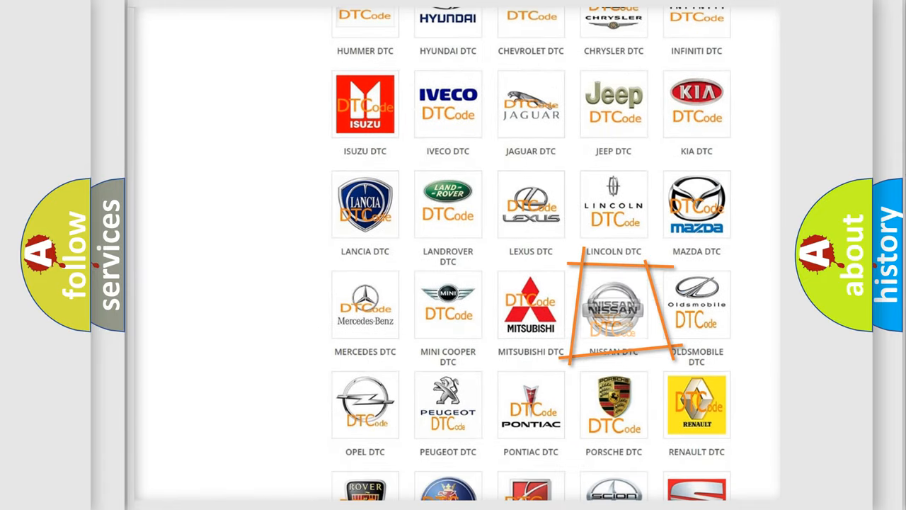
pyautogui.click(614, 305)
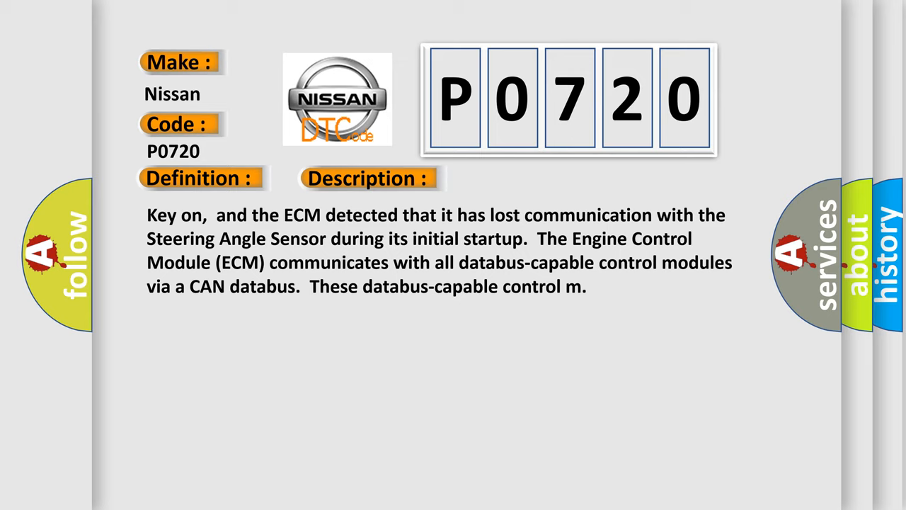
# Step: Advance the P0720 slide from the description to the list of causes
pyautogui.click(521, 178)
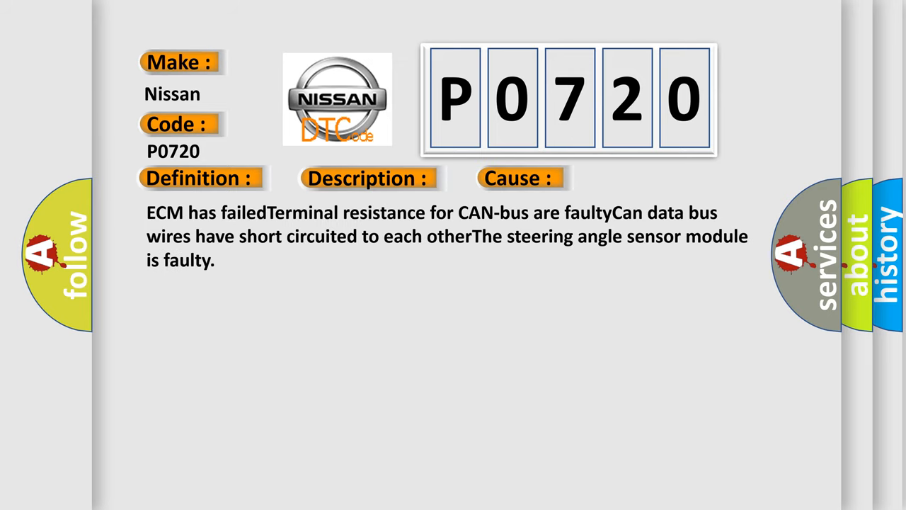